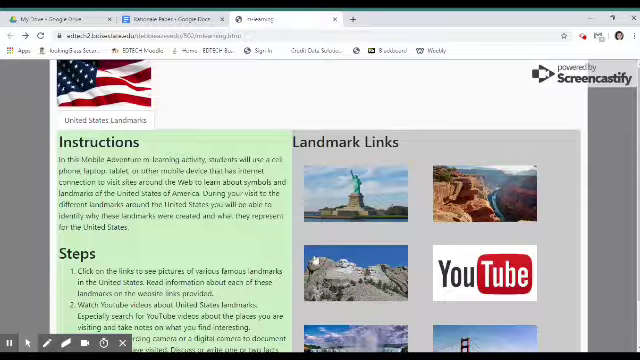
Switch to the DIP evaluation proposal in Google Docs and read its introduction
left_click(488, 275)
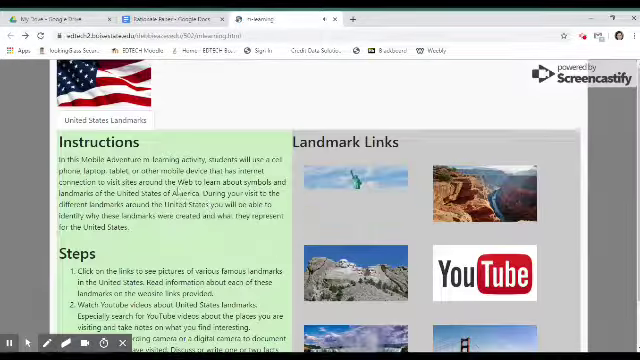
scroll("down", 3)
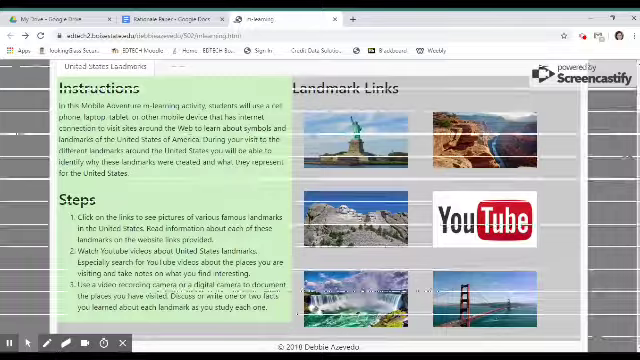
left_click(295, 18)
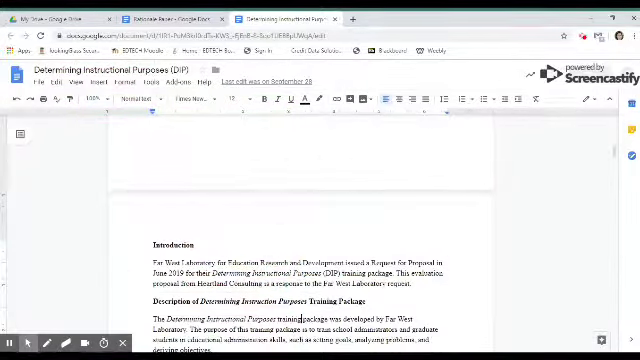
scroll("down", 3)
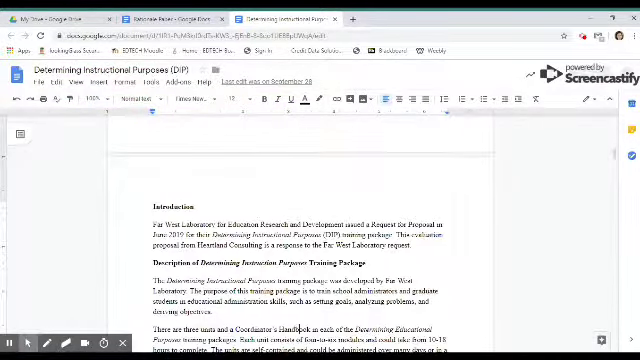
scroll("down", 3)
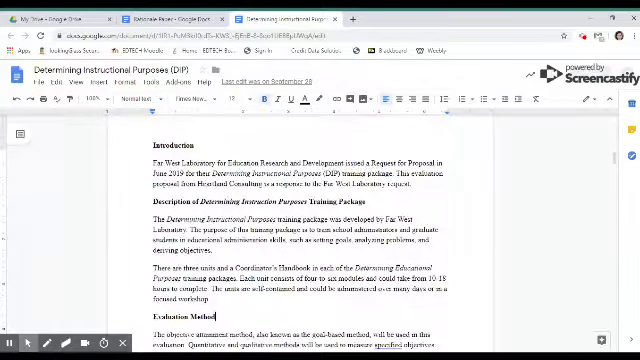
scroll("down", 3)
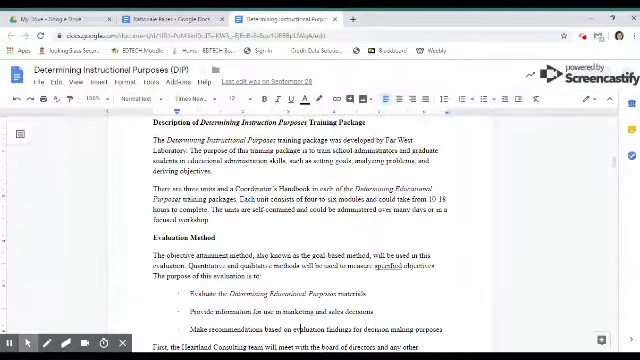
Scroll further down the proposal to review its evaluation method
scroll("down", 3)
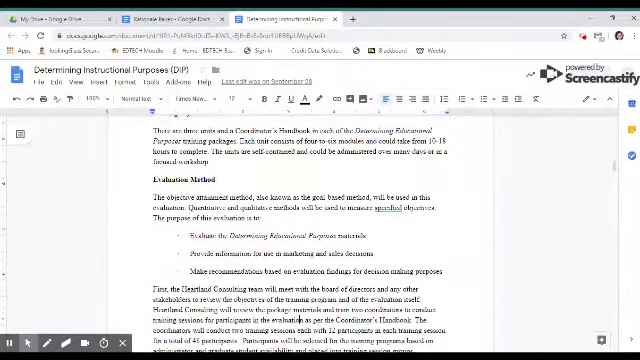
scroll("down", 3)
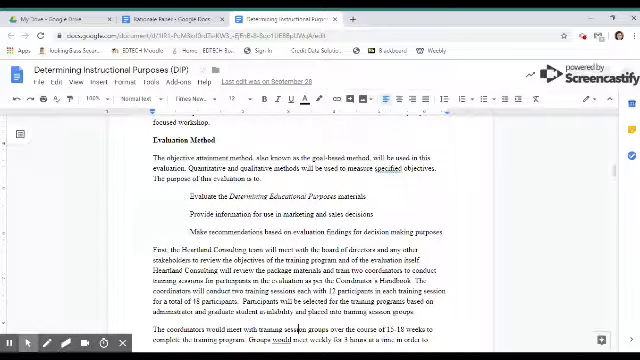
scroll("down", 3)
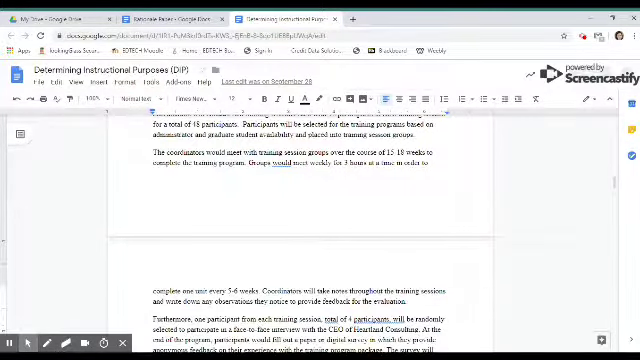
scroll("down", 3)
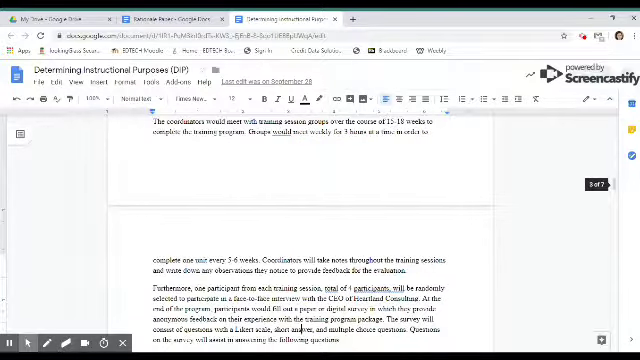
scroll("down", 3)
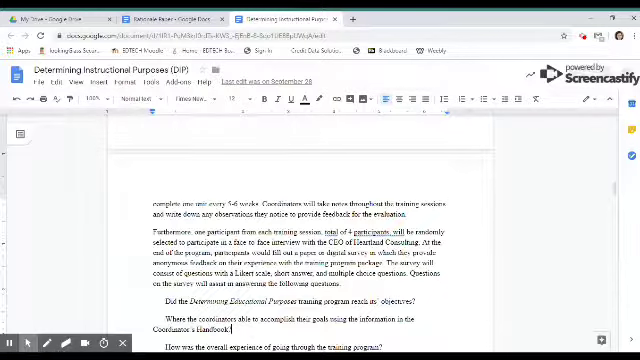
scroll("down", 3)
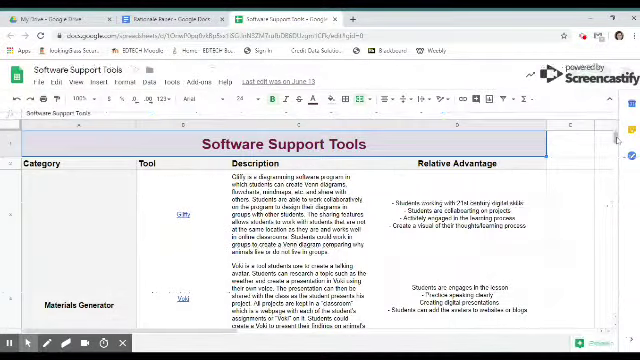
scroll("down", 3)
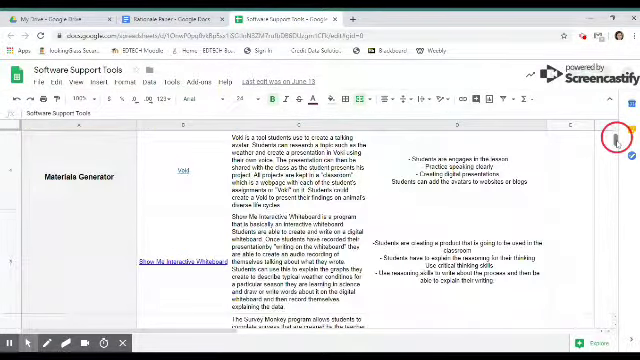
scroll("down", 3)
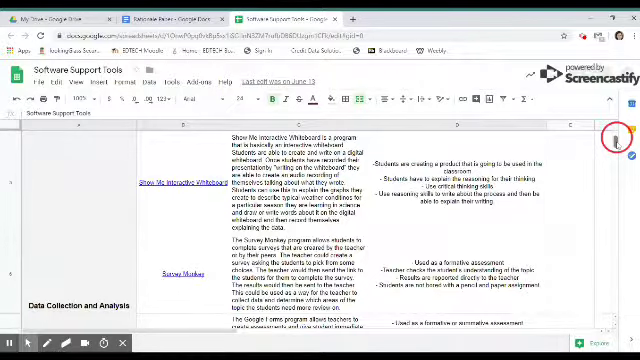
scroll("down", 3)
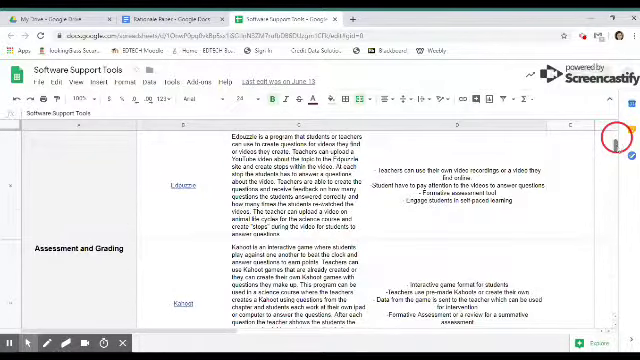
scroll("down", 3)
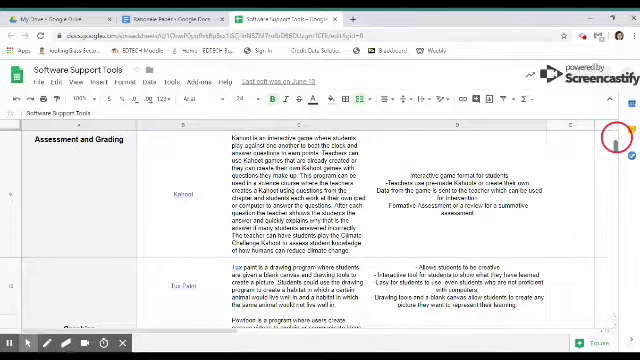
scroll("down", 3)
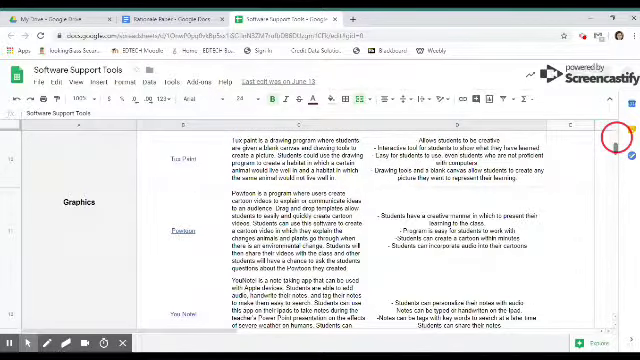
scroll("down", 3)
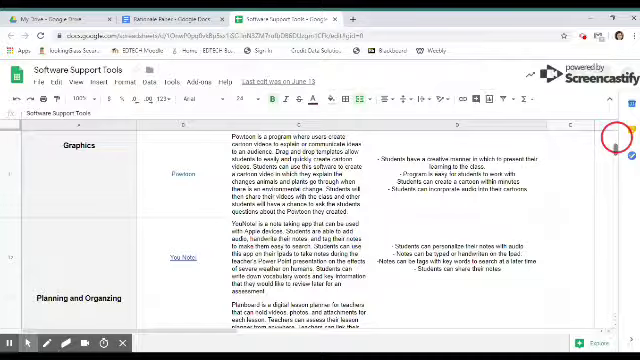
scroll("down", 3)
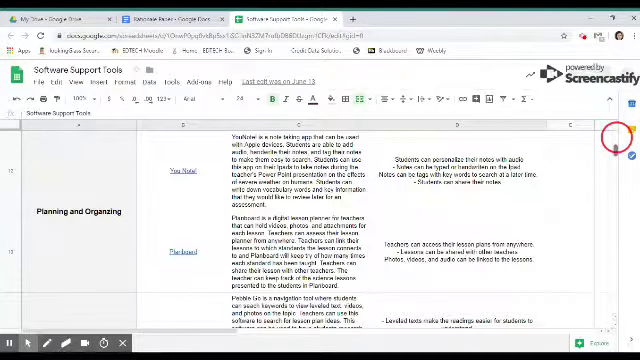